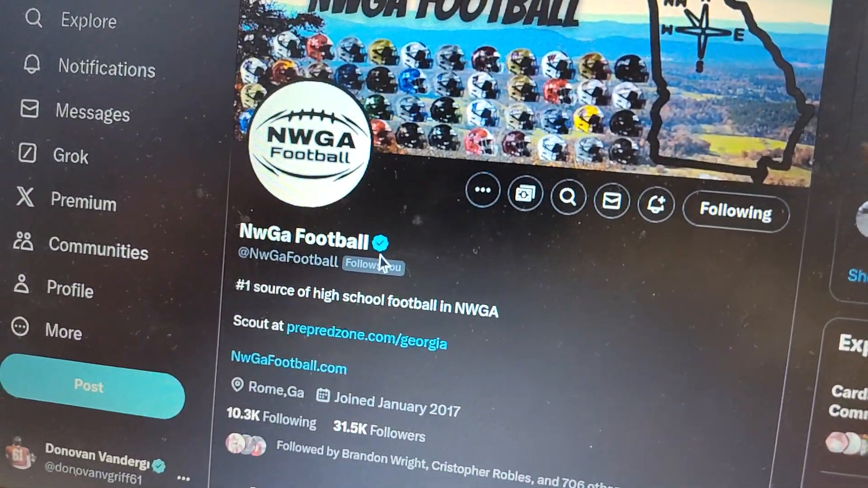
# Step: Load the Lakeview-Fort Oglethorpe Warriors varsity football page on MaxPreps in a new Chrome tab
pyautogui.scroll(-3)
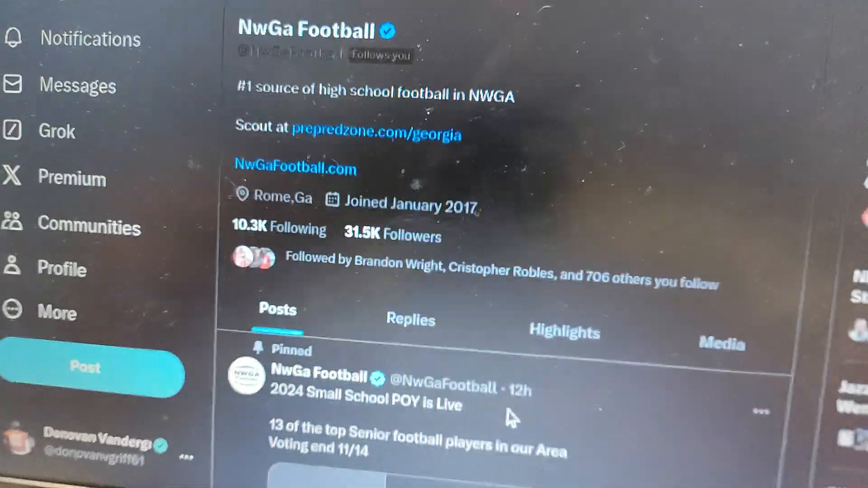
pyautogui.scroll(3)
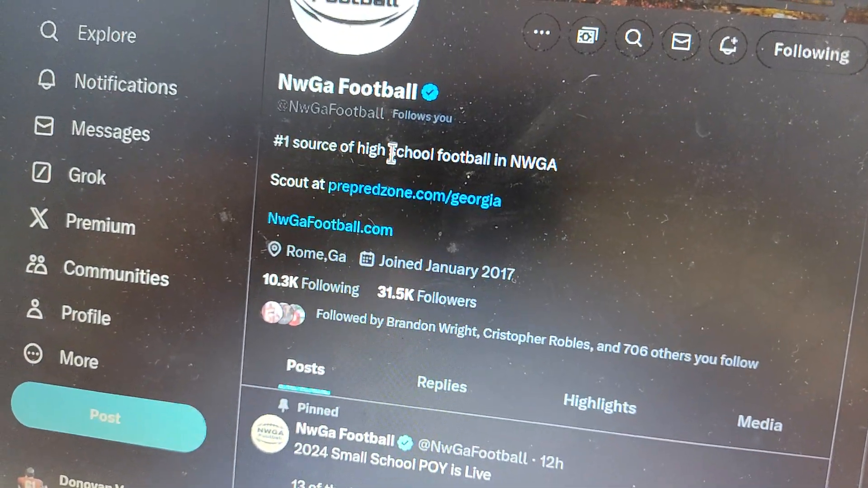
pyautogui.scroll(-3)
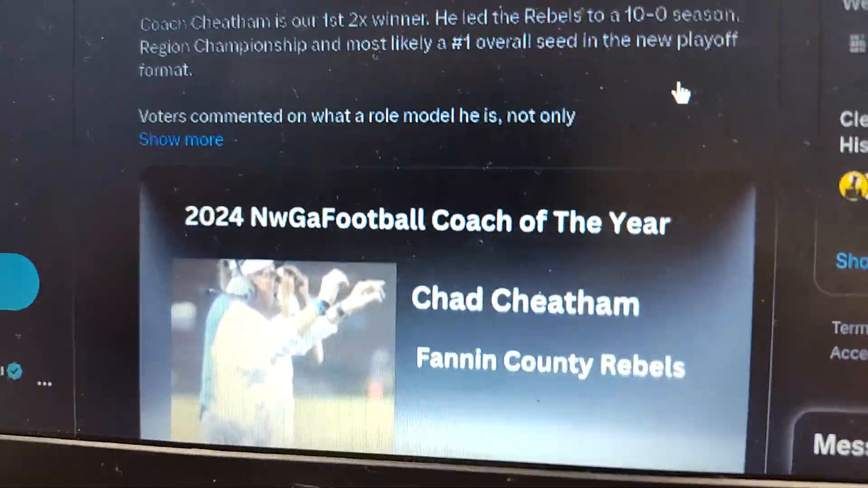
pyautogui.scroll(-3)
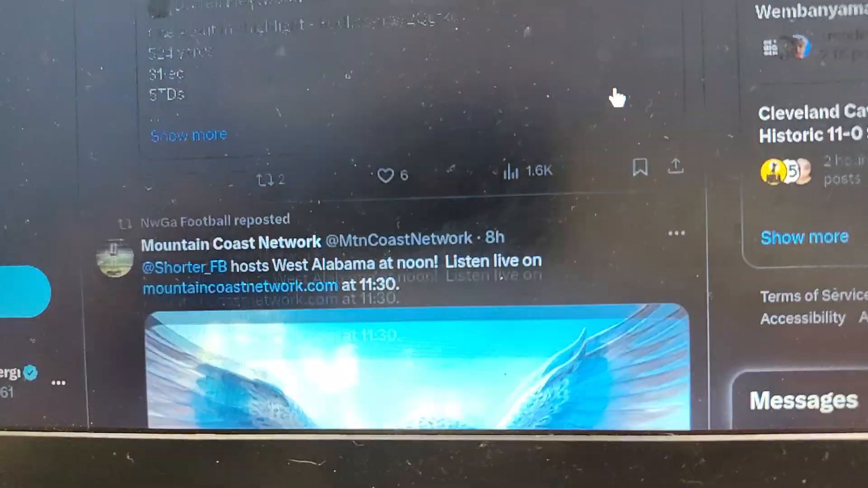
pyautogui.scroll(-3)
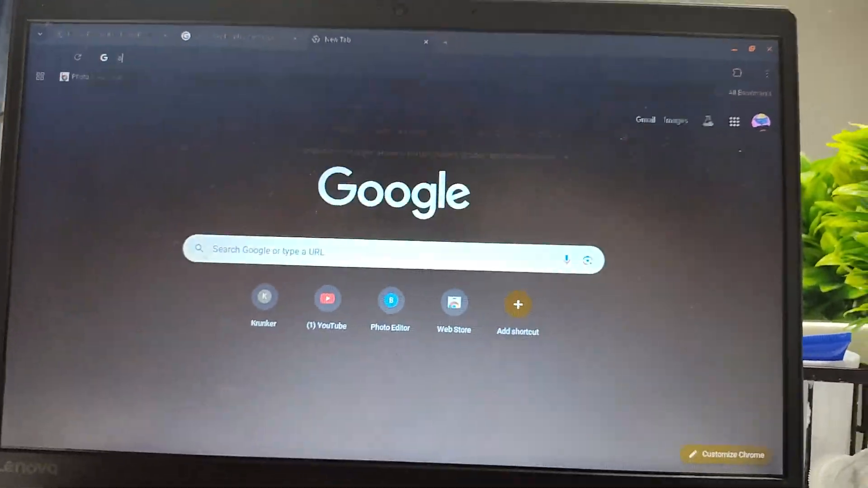
pyautogui.write('ppln')
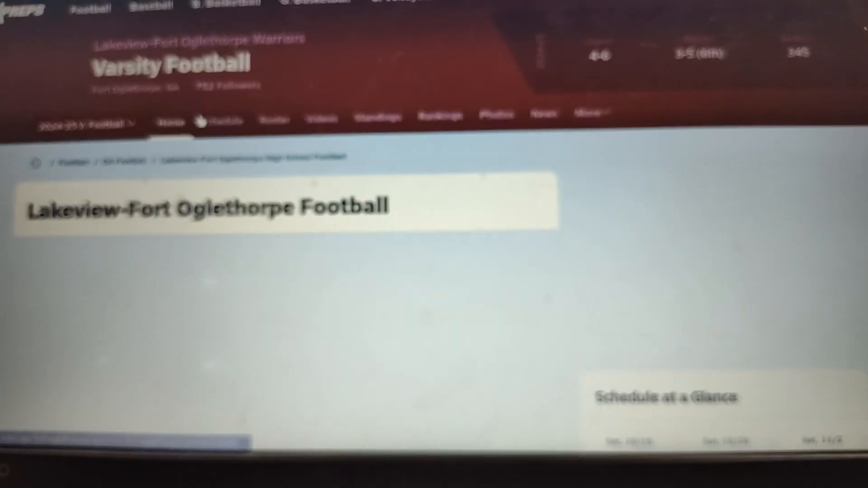
# Step: Show the Lakeview-Fort Oglethorpe 2024-25 football schedule and scroll through its game results
pyautogui.click(214, 112)
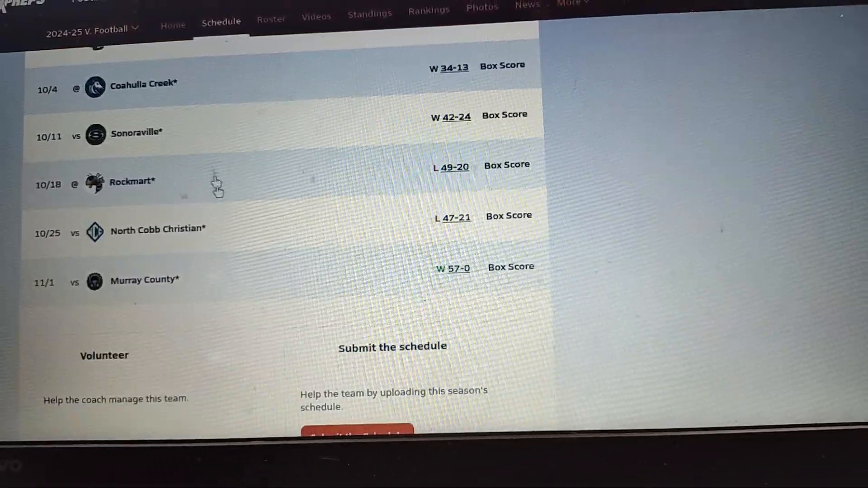
pyautogui.scroll(3)
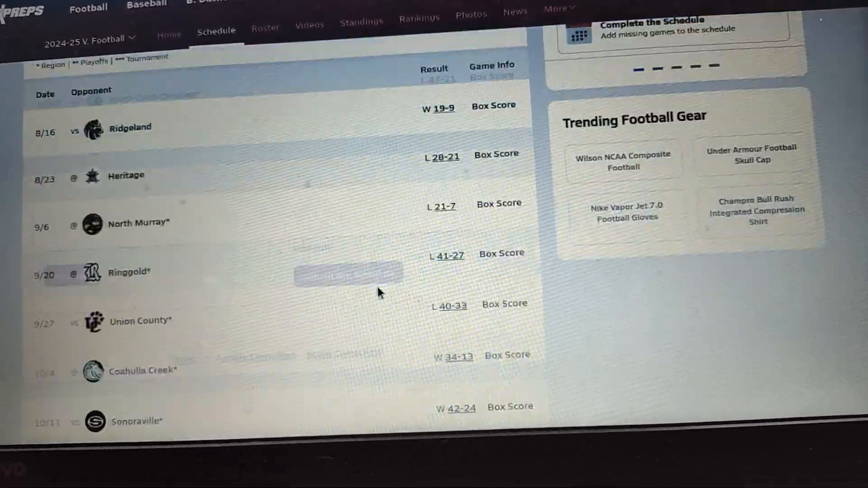
pyautogui.scroll(-3)
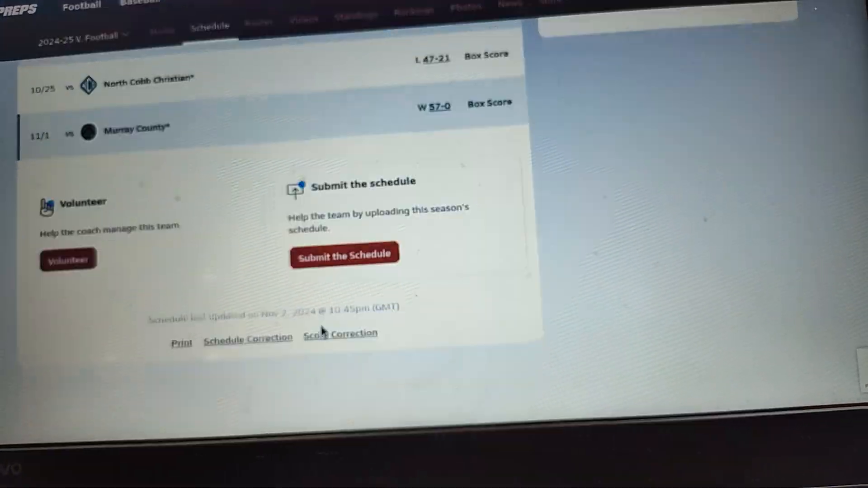
pyautogui.scroll(3)
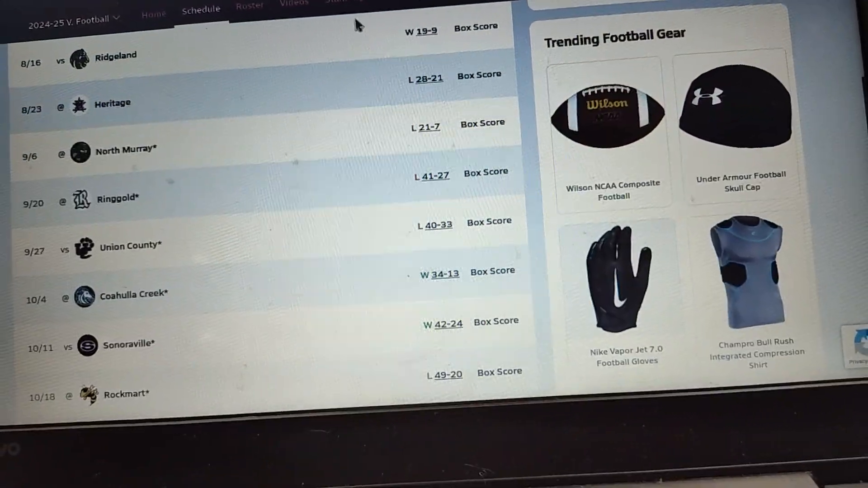
pyautogui.scroll(3)
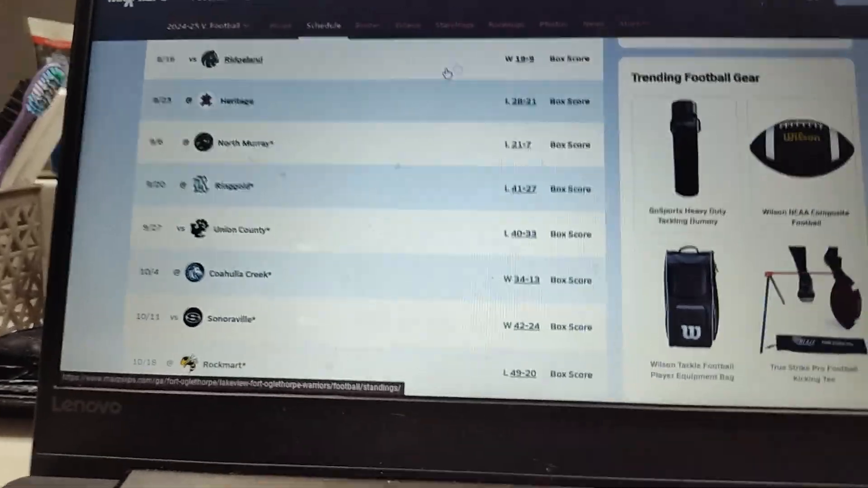
pyautogui.scroll(-3)
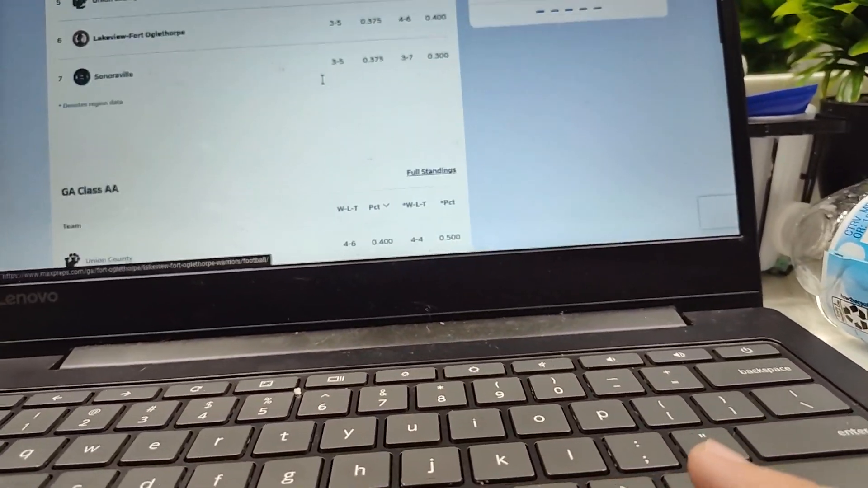
# Step: Scroll the standings to the GA Class AA table and open Union County's schedule
pyautogui.scroll(-3)
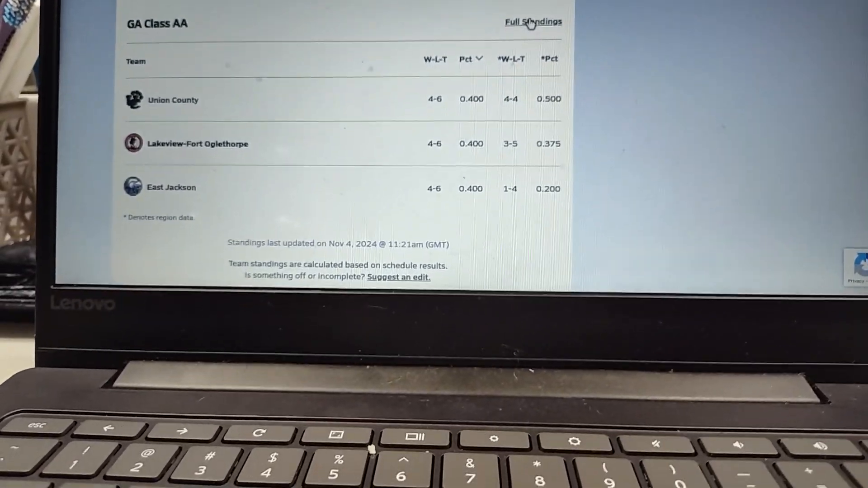
pyautogui.scroll(-3)
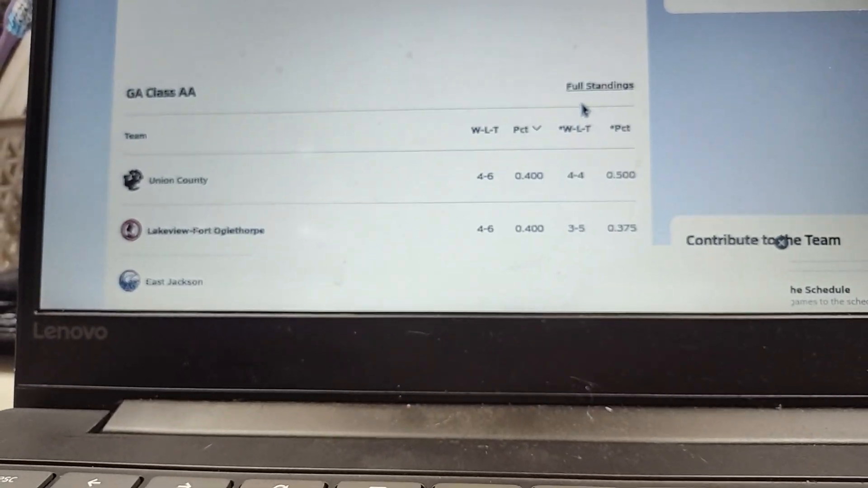
pyautogui.scroll(-3)
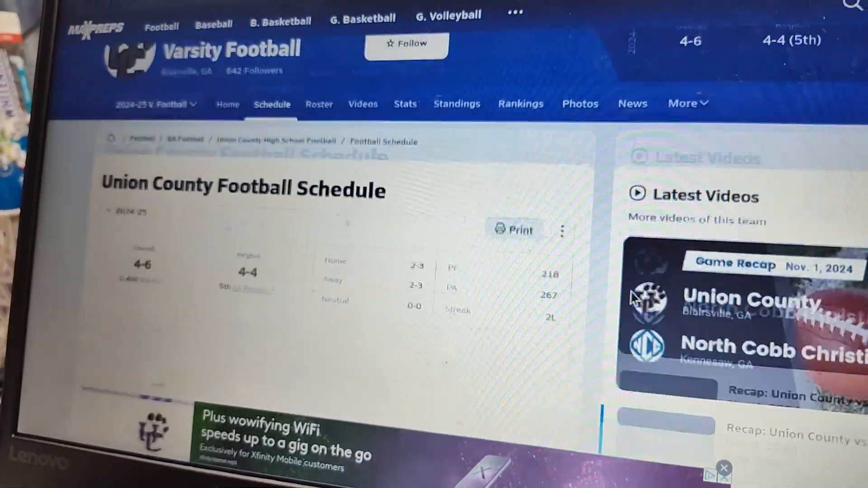
# Step: Scroll down Union County's 4-6 football schedule page
pyautogui.scroll(-3)
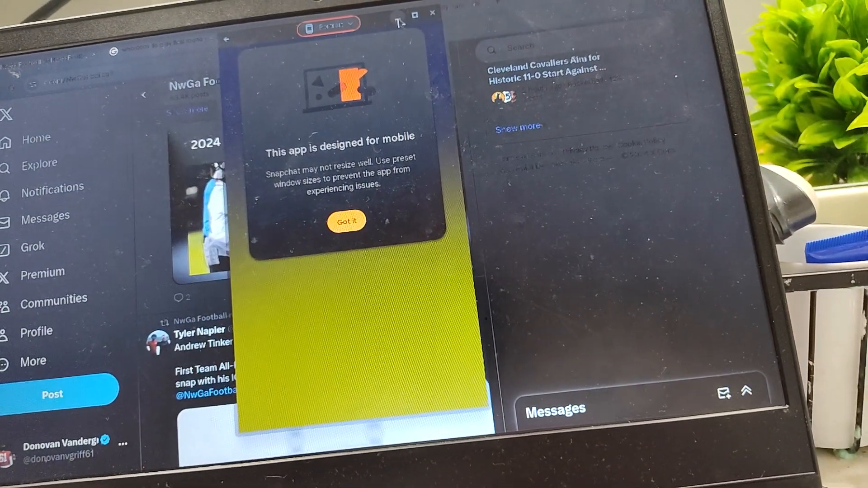
# Step: Dismiss the Snapchat 'Got it' warning and scroll the NwGa Football profile posts
pyautogui.click(345, 220)
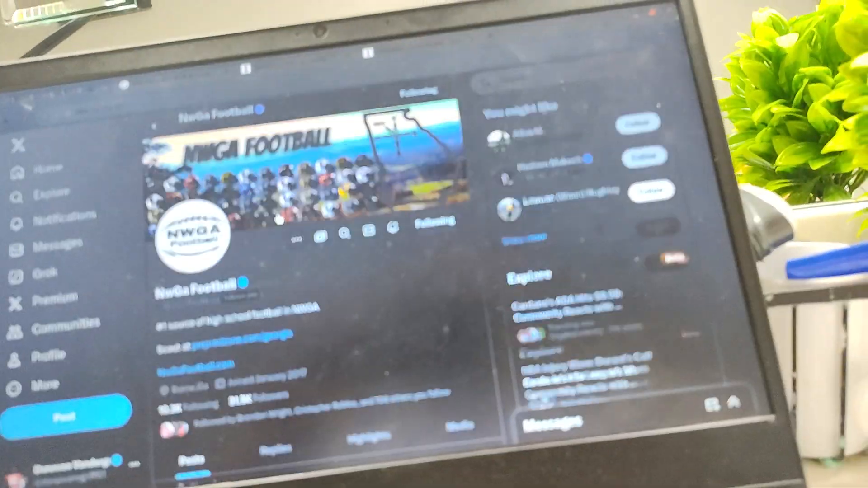
pyautogui.scroll(-3)
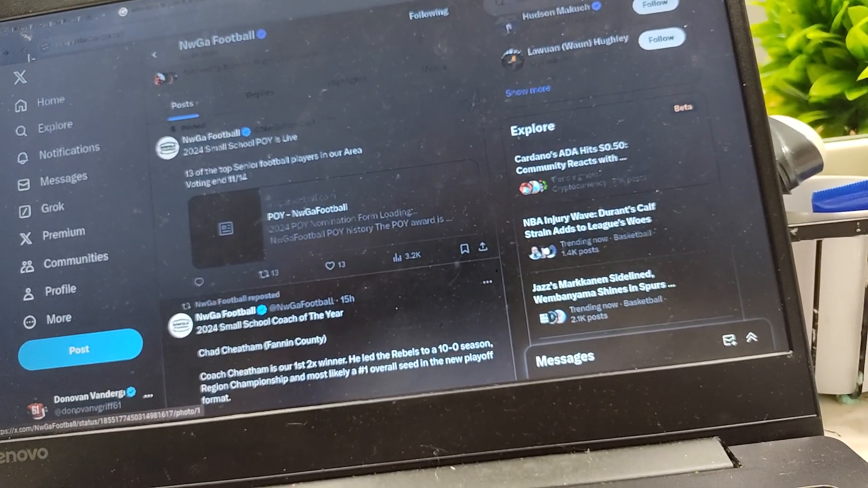